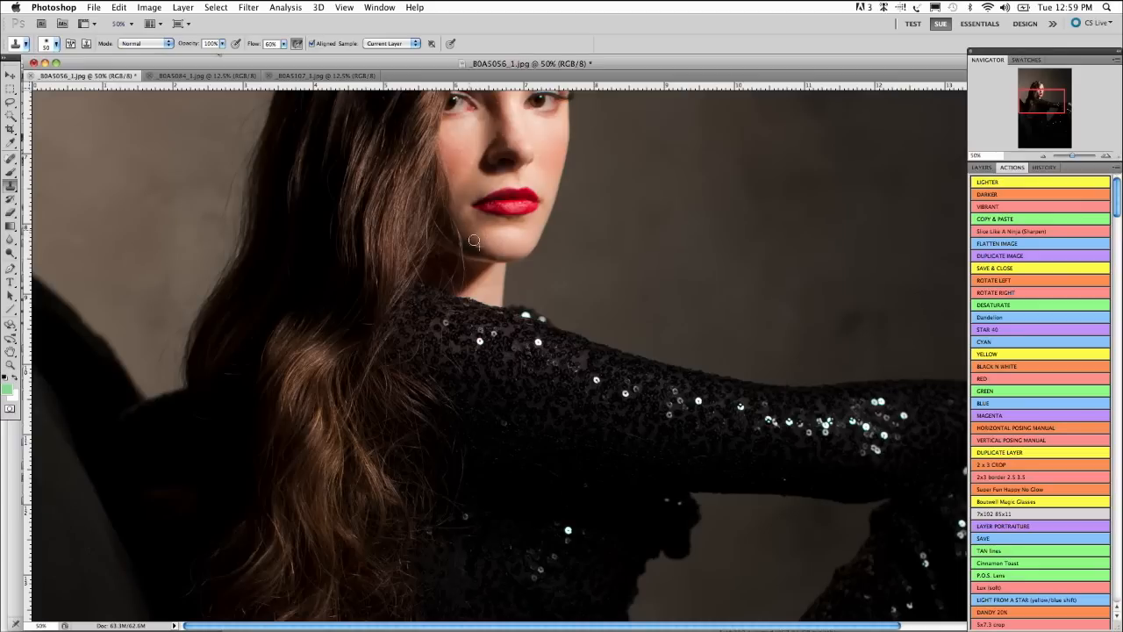
mouse_move(478, 217)
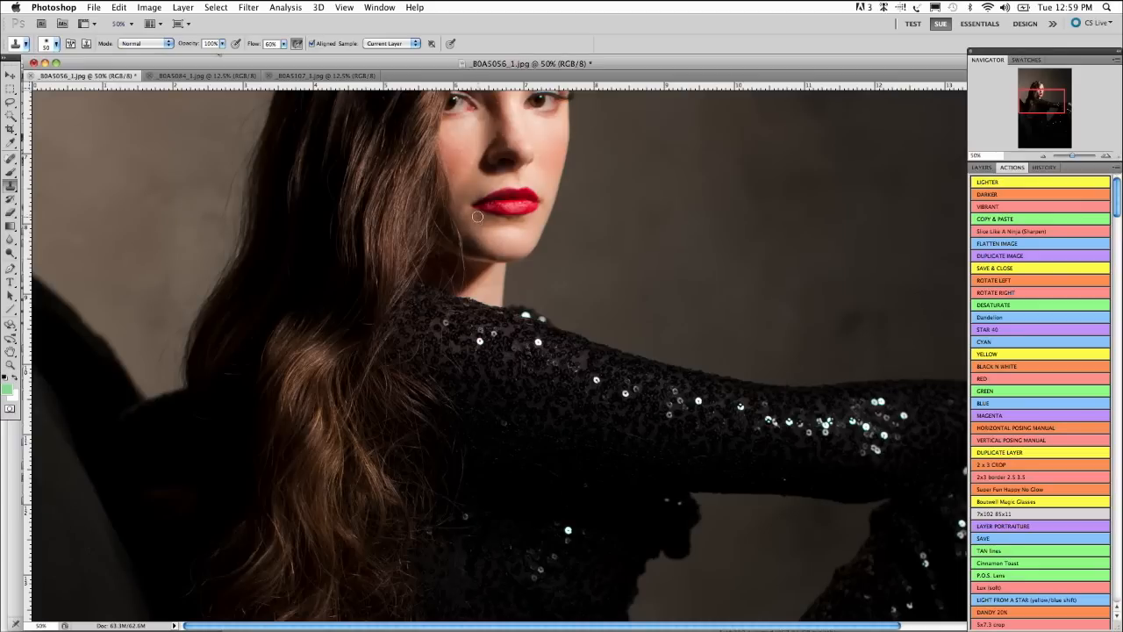
mouse_move(492, 230)
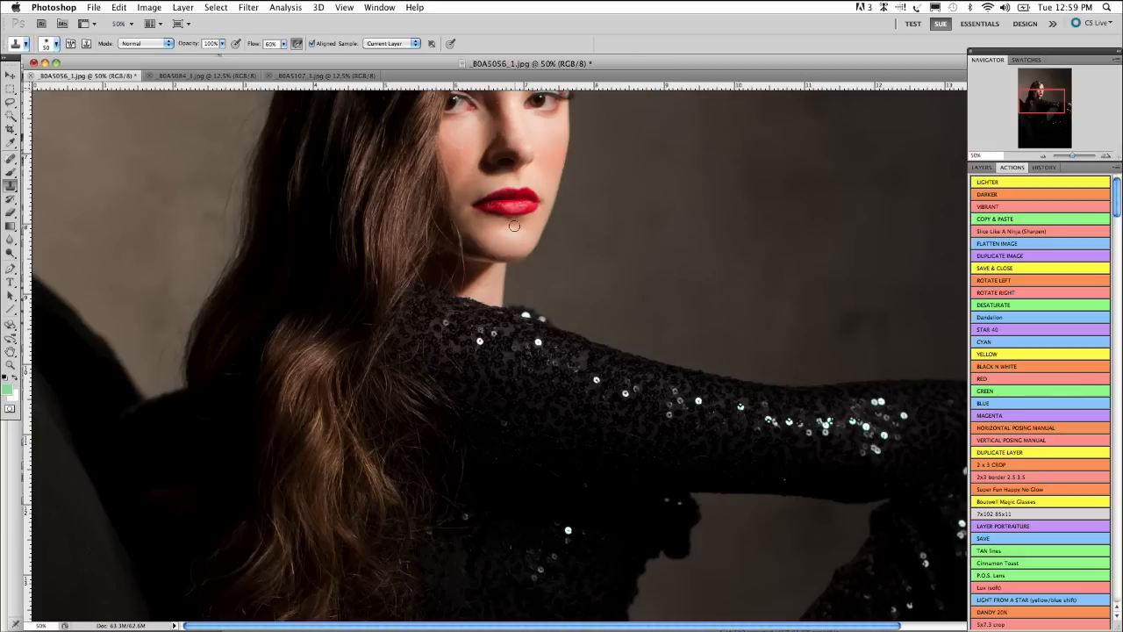
mouse_move(478, 235)
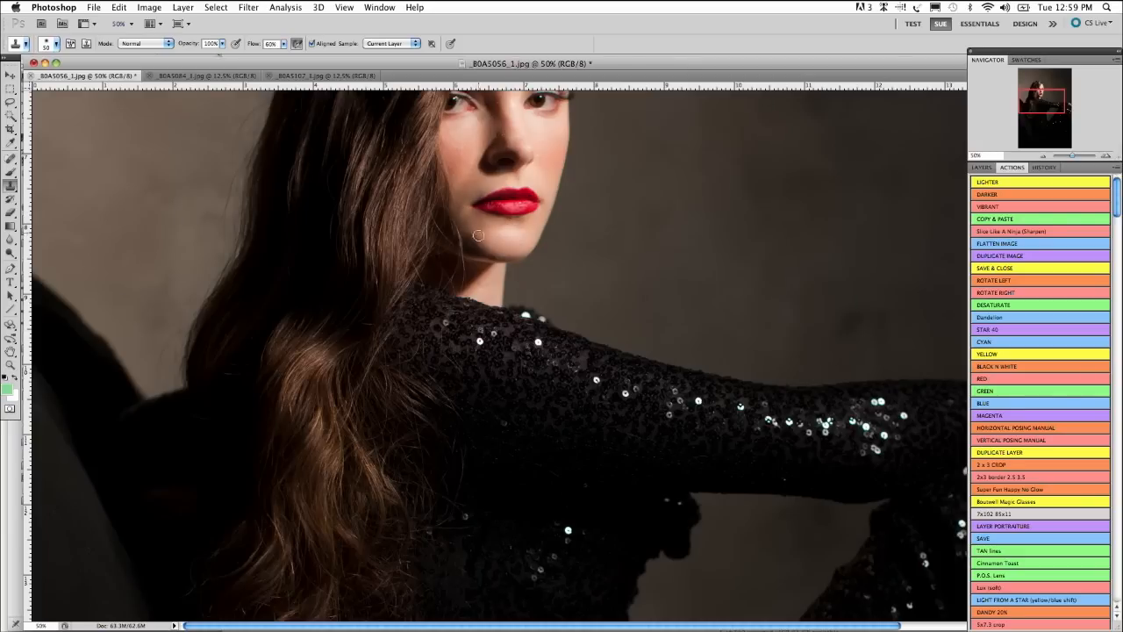
mouse_move(461, 204)
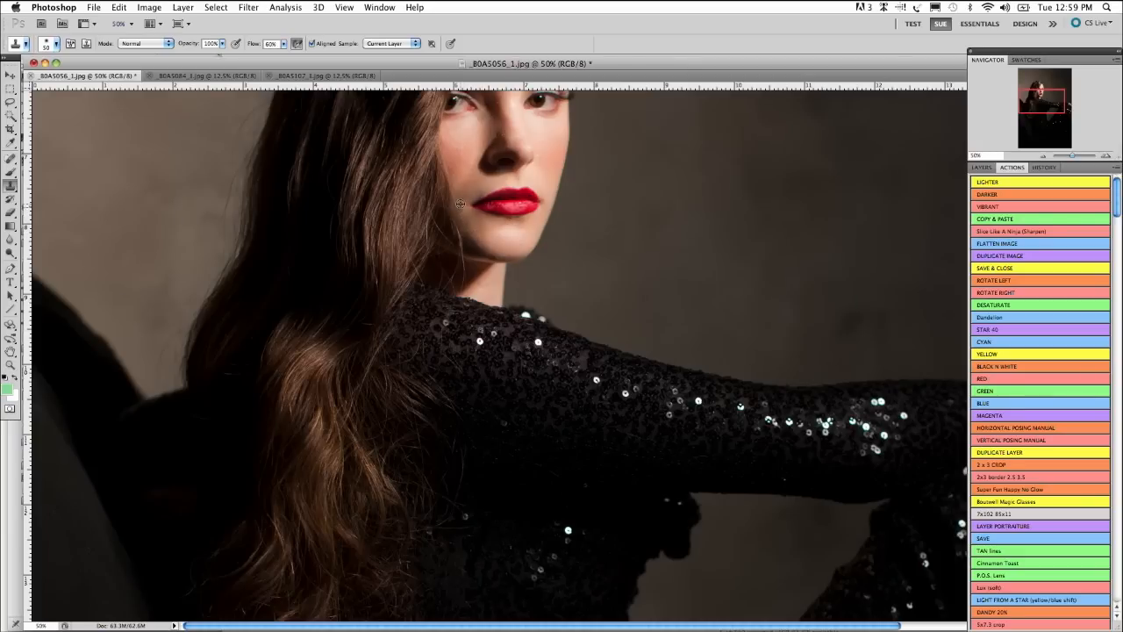
mouse_move(457, 171)
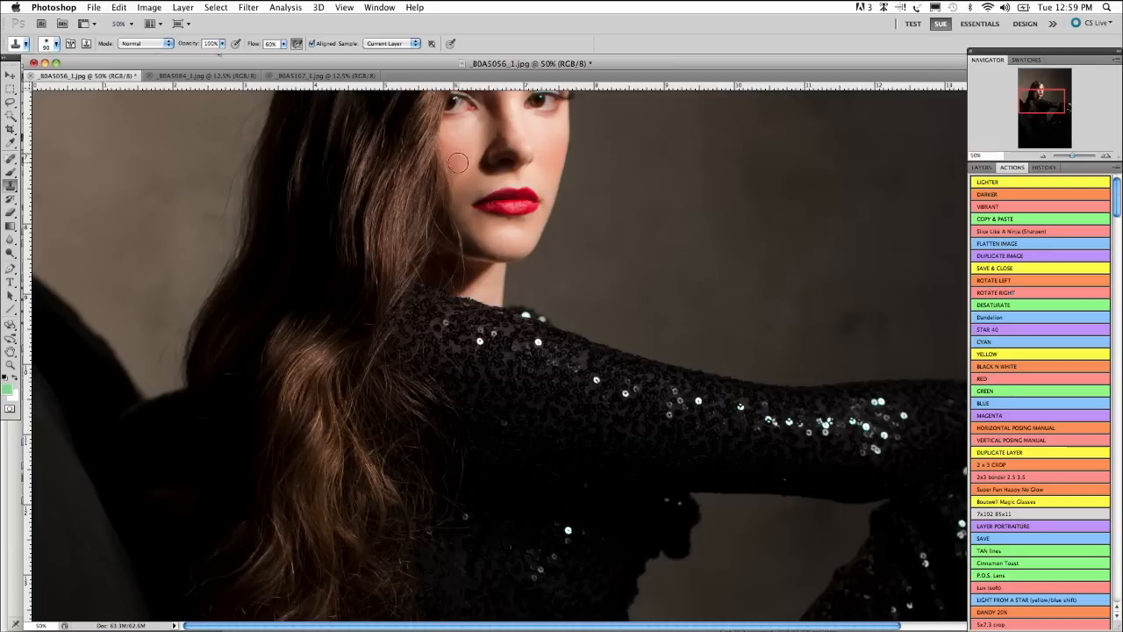
mouse_move(469, 146)
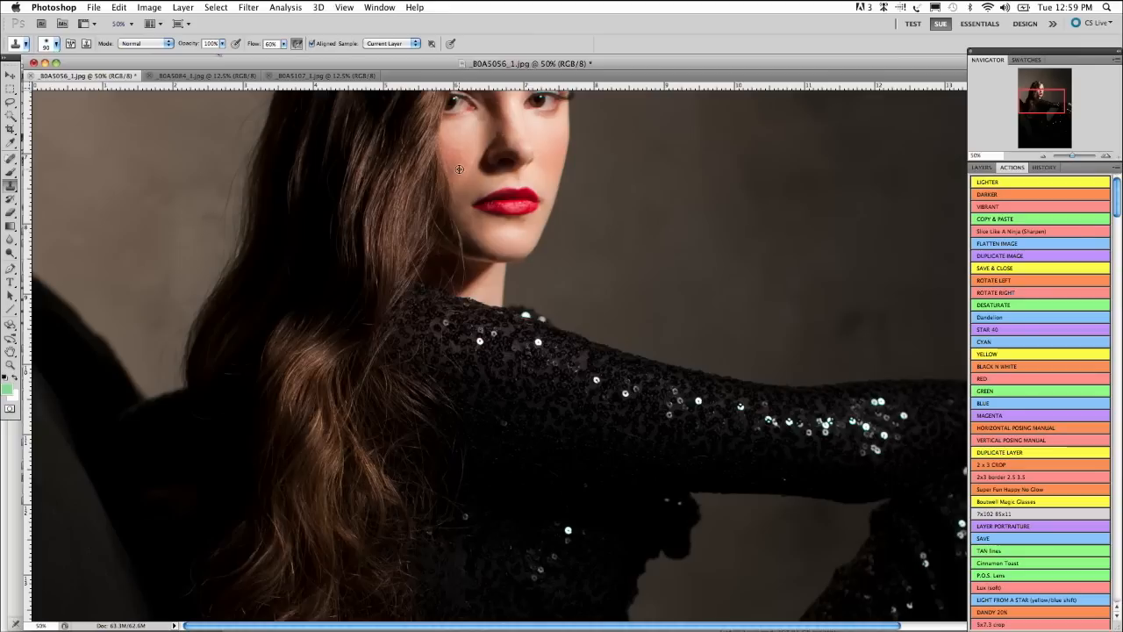
mouse_move(468, 183)
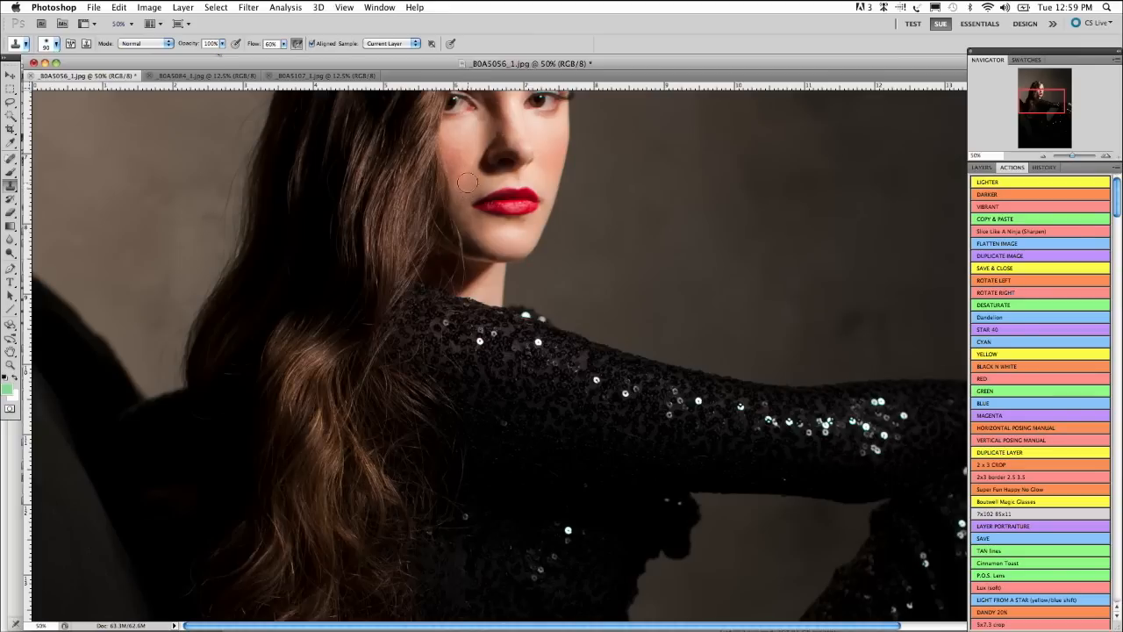
mouse_move(456, 167)
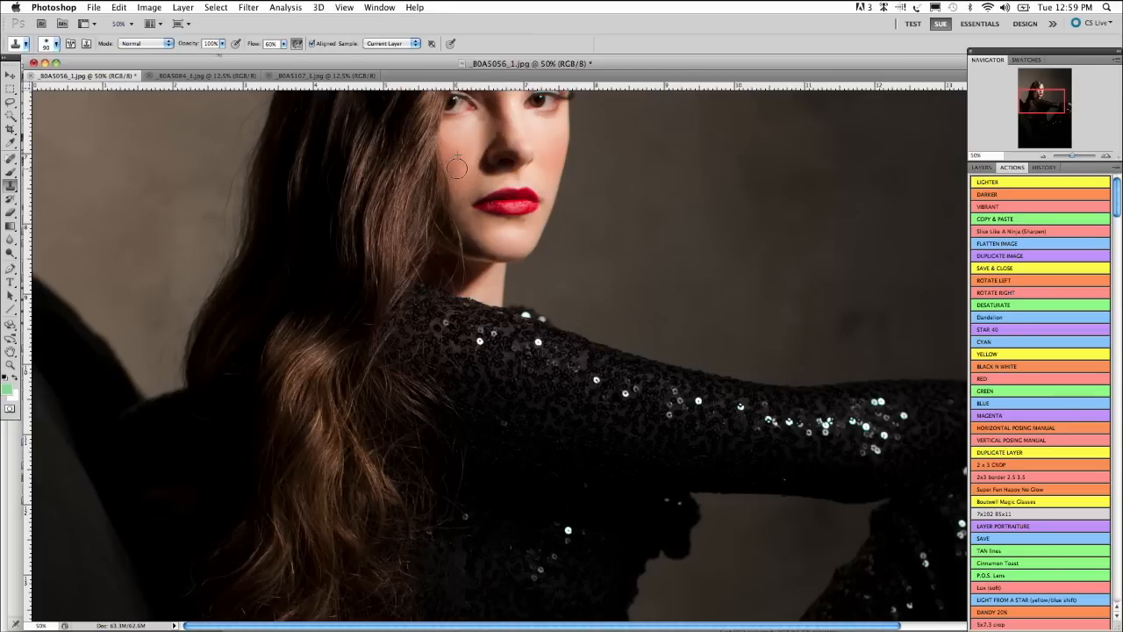
mouse_move(470, 160)
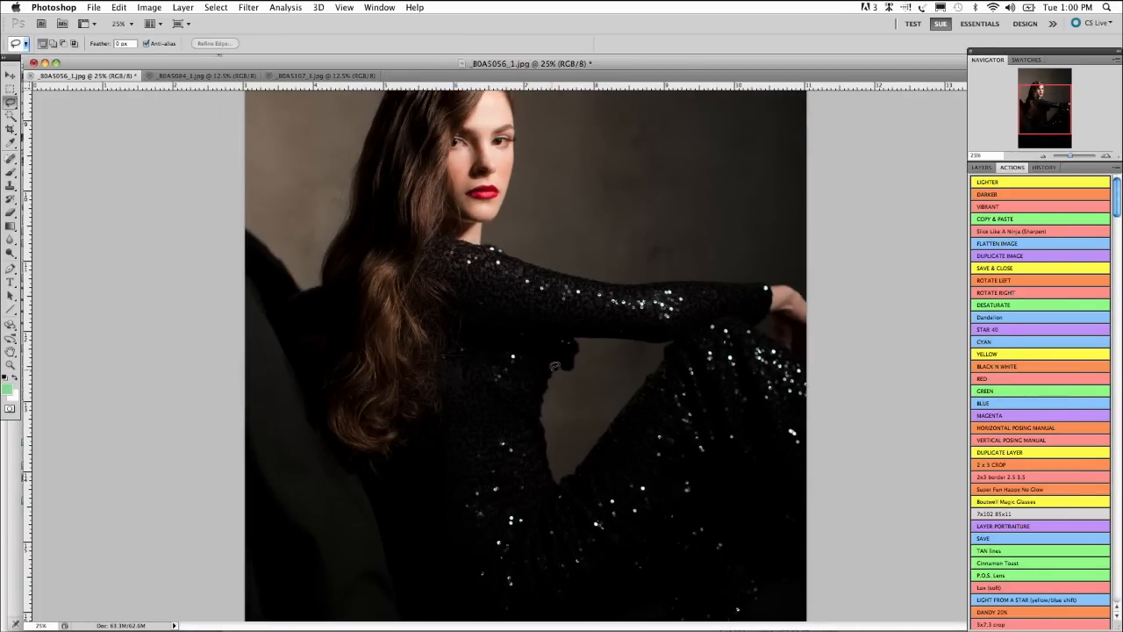
Trace a freehand lasso outline around the model's waist and hip below her arm.
left_click_drag(552, 364, 570, 531)
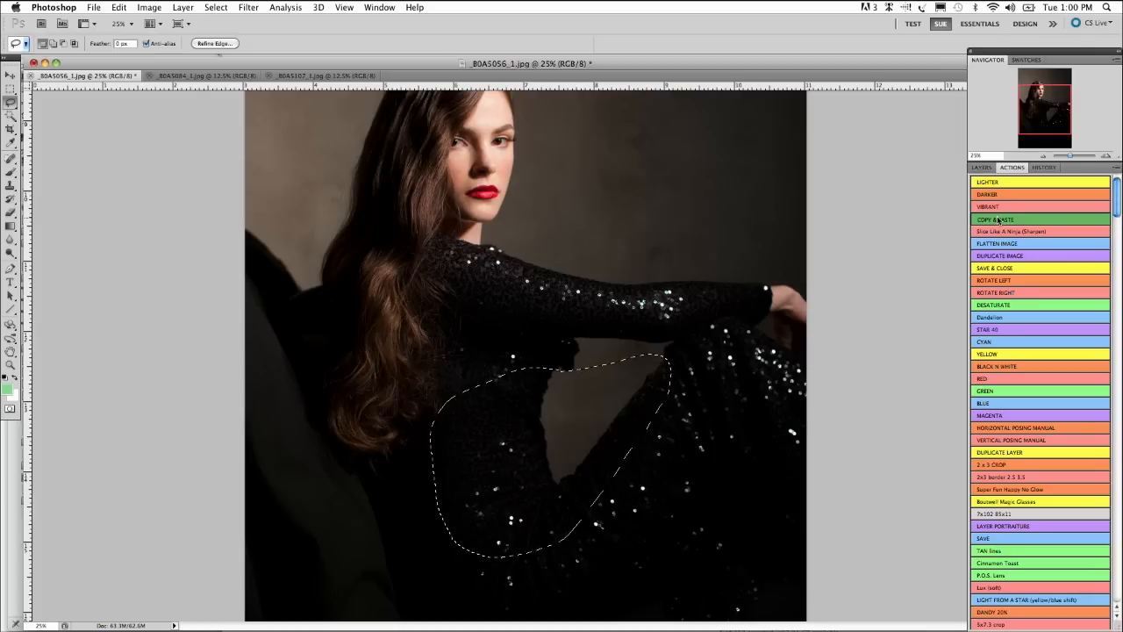
Copy the traced dress section to a new layer and warp its side and lower hip inward.
left_click(995, 219)
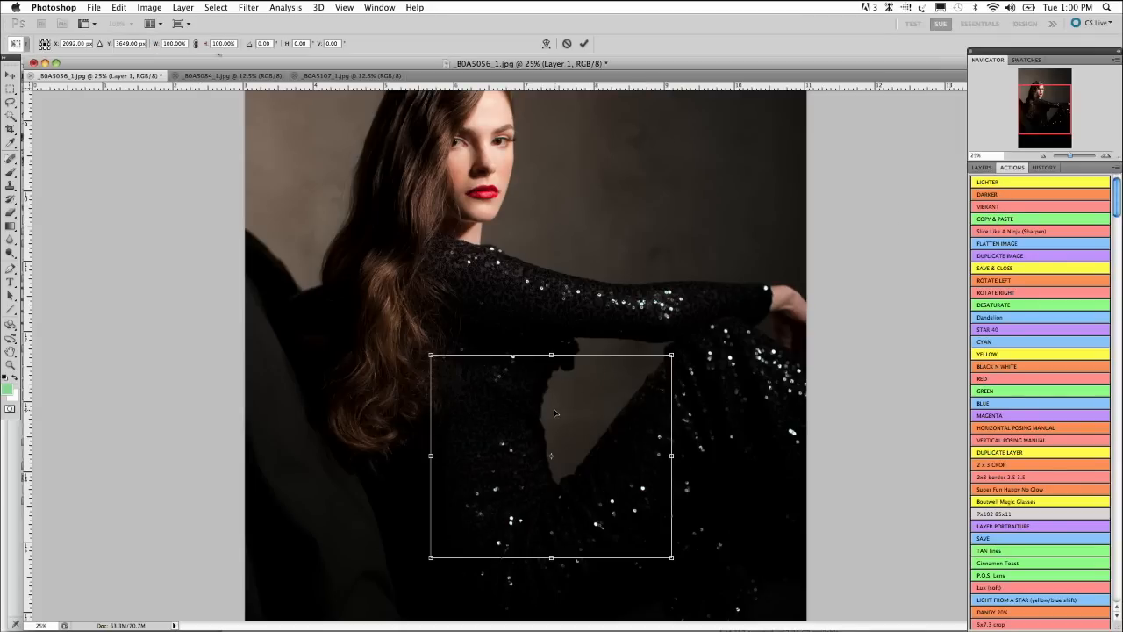
left_click(59, 43)
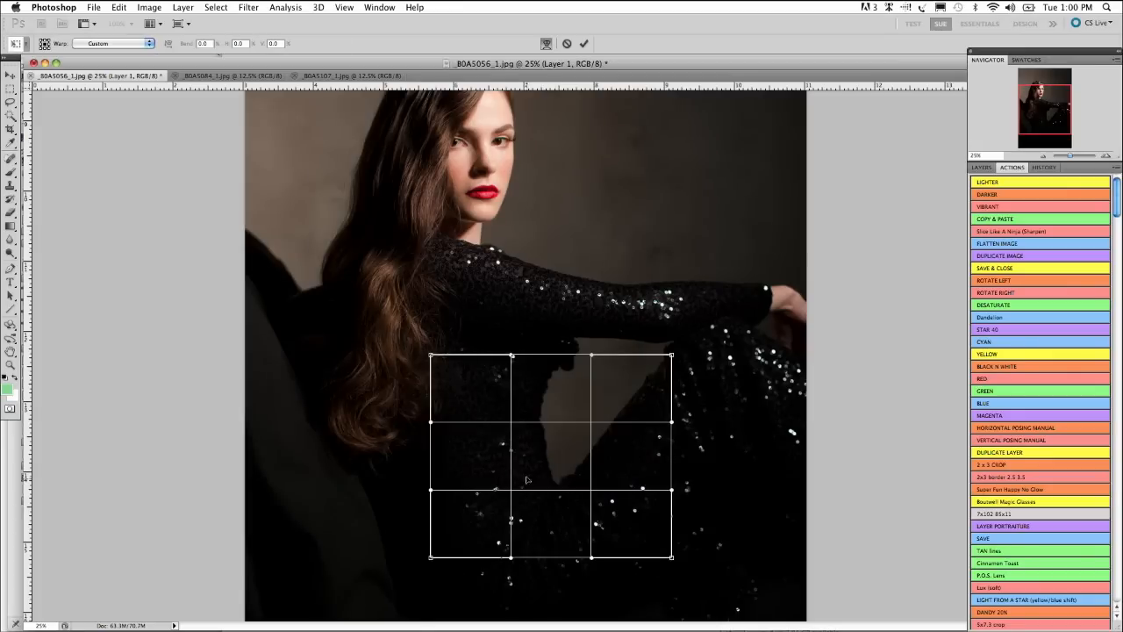
left_click_drag(509, 491, 517, 502)
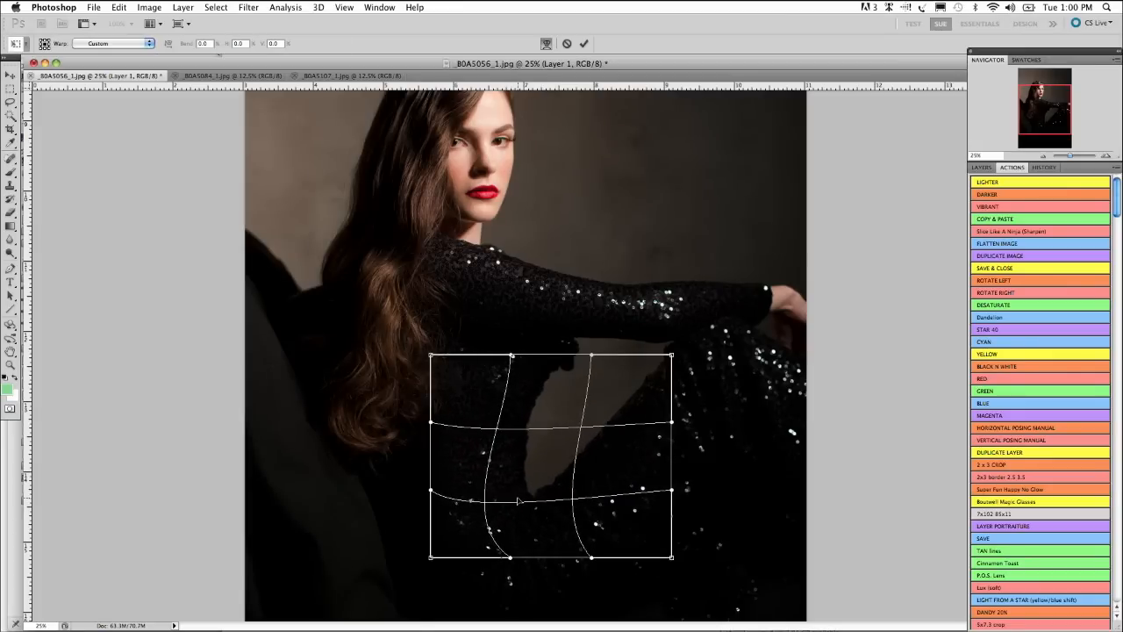
left_click_drag(518, 500, 597, 462)
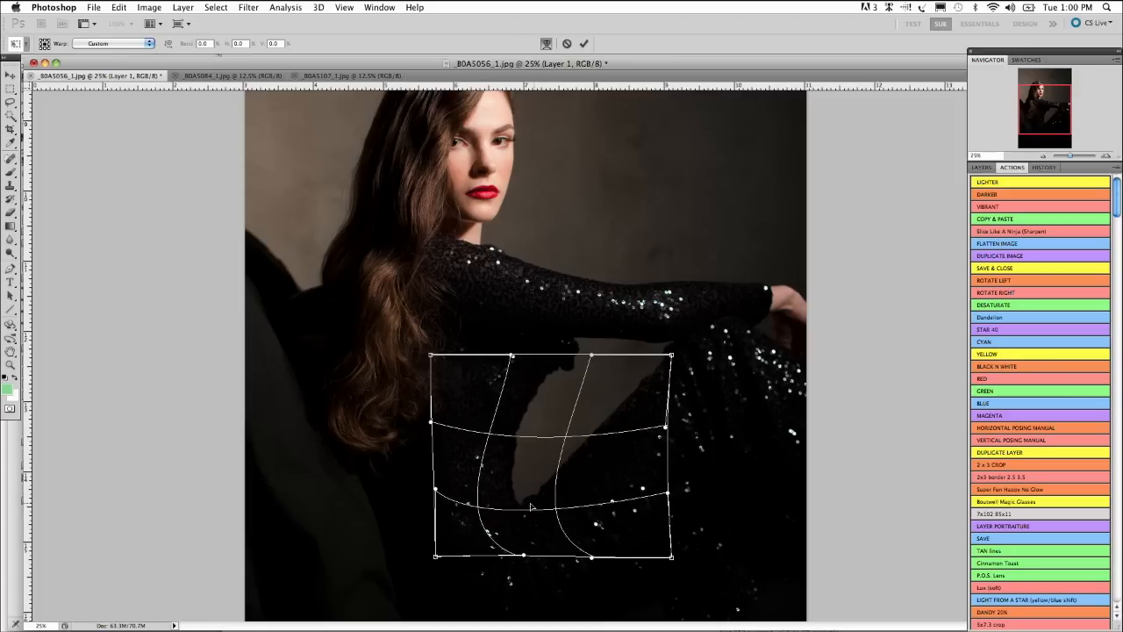
left_click_drag(530, 505, 539, 465)
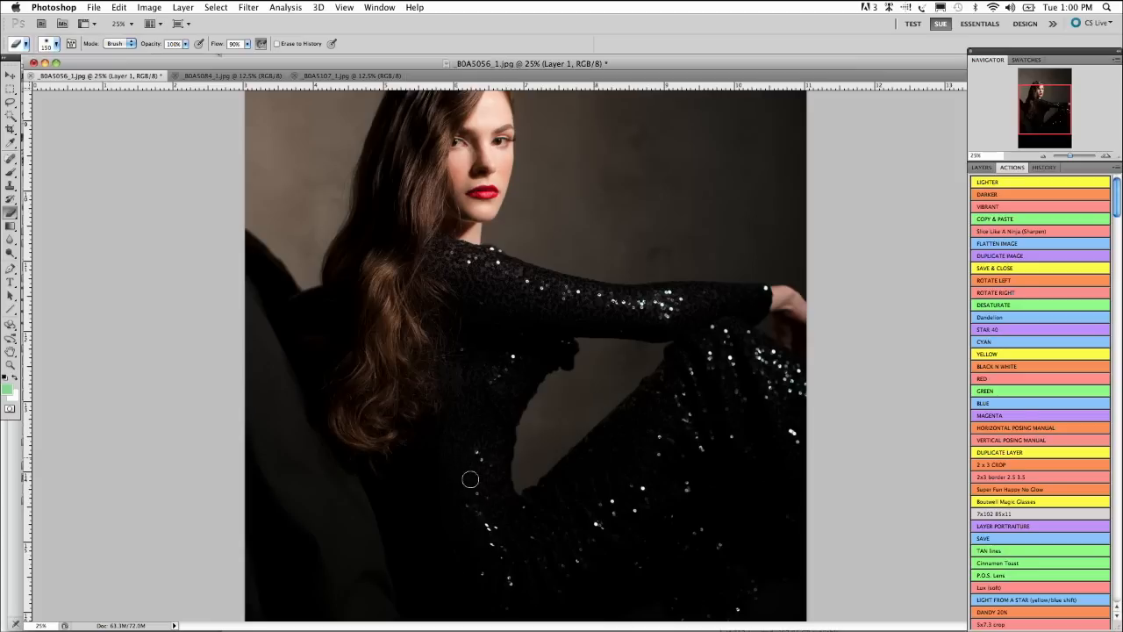
mouse_move(481, 529)
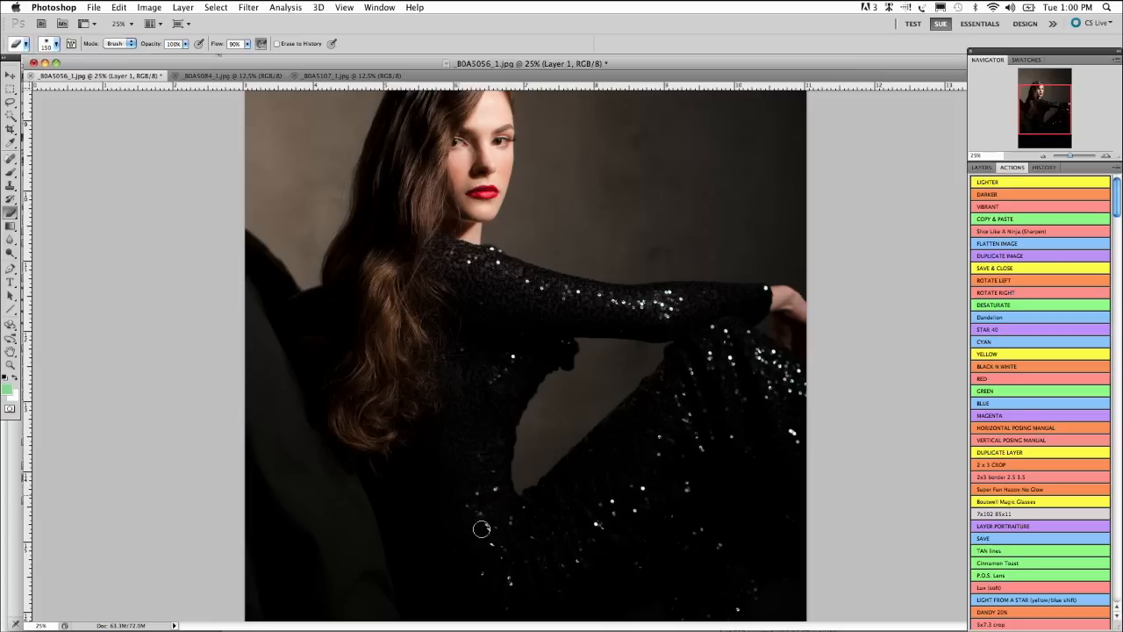
mouse_move(528, 476)
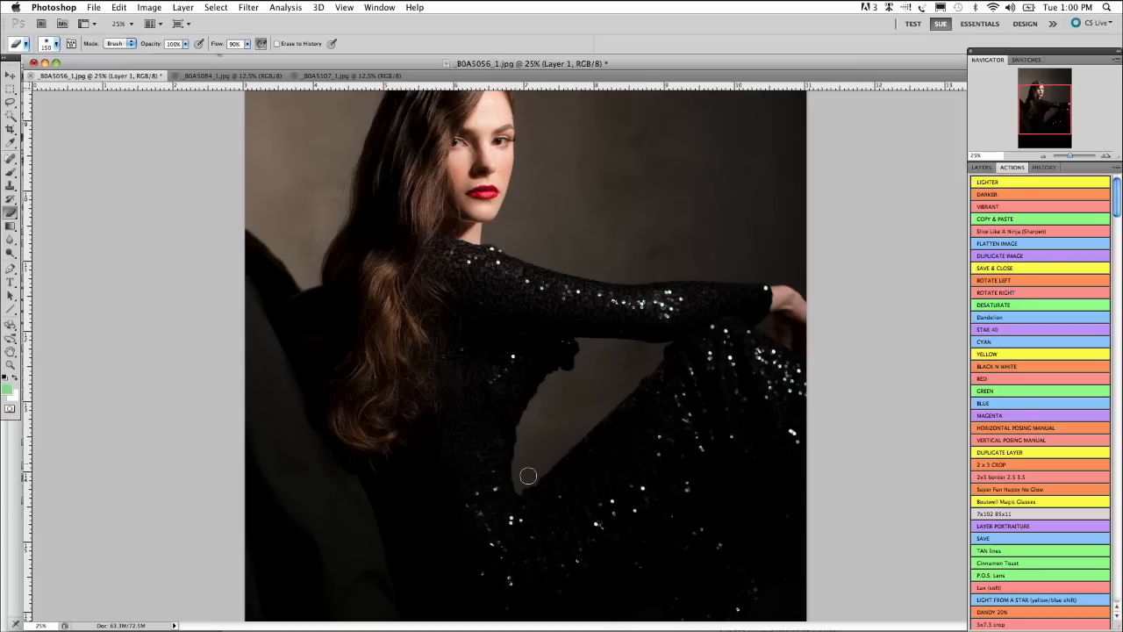
mouse_move(523, 502)
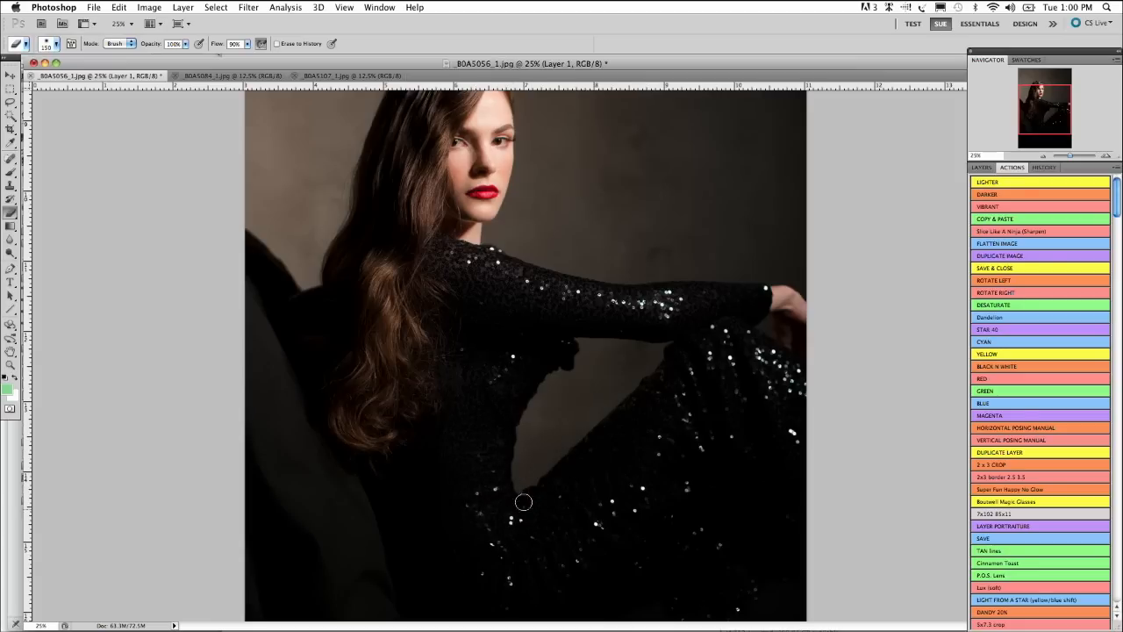
mouse_move(531, 392)
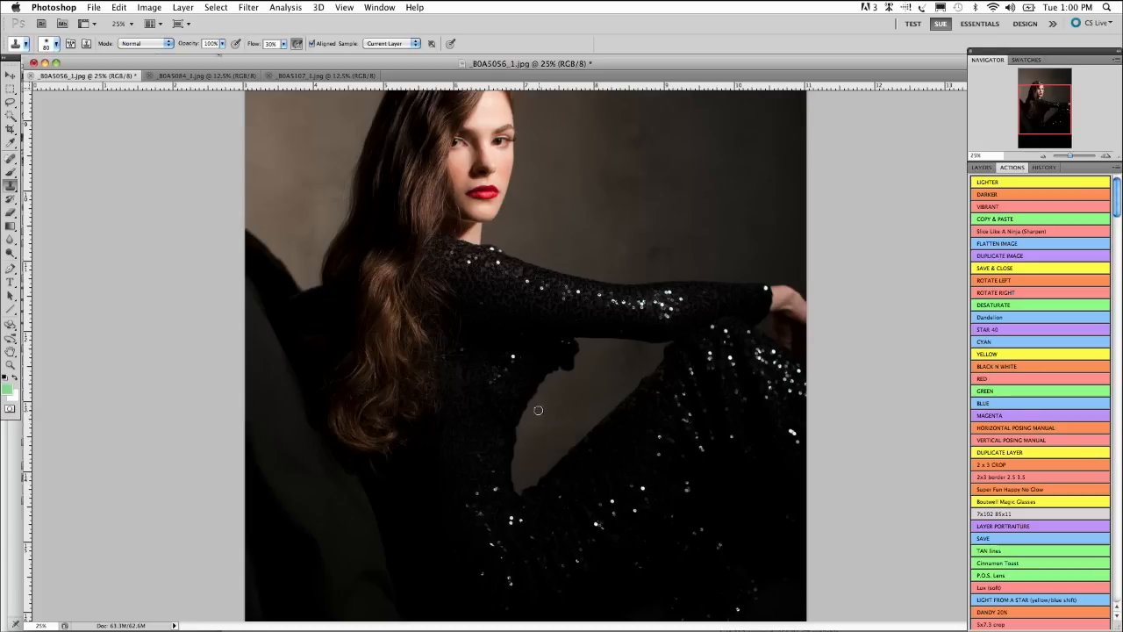
mouse_move(529, 427)
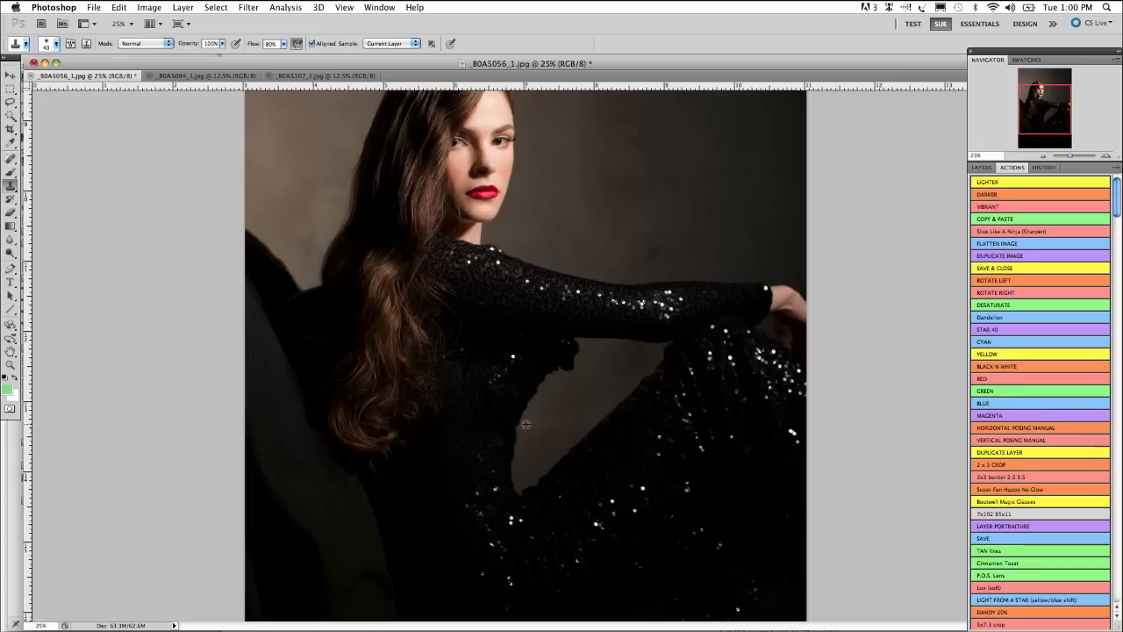
mouse_move(540, 416)
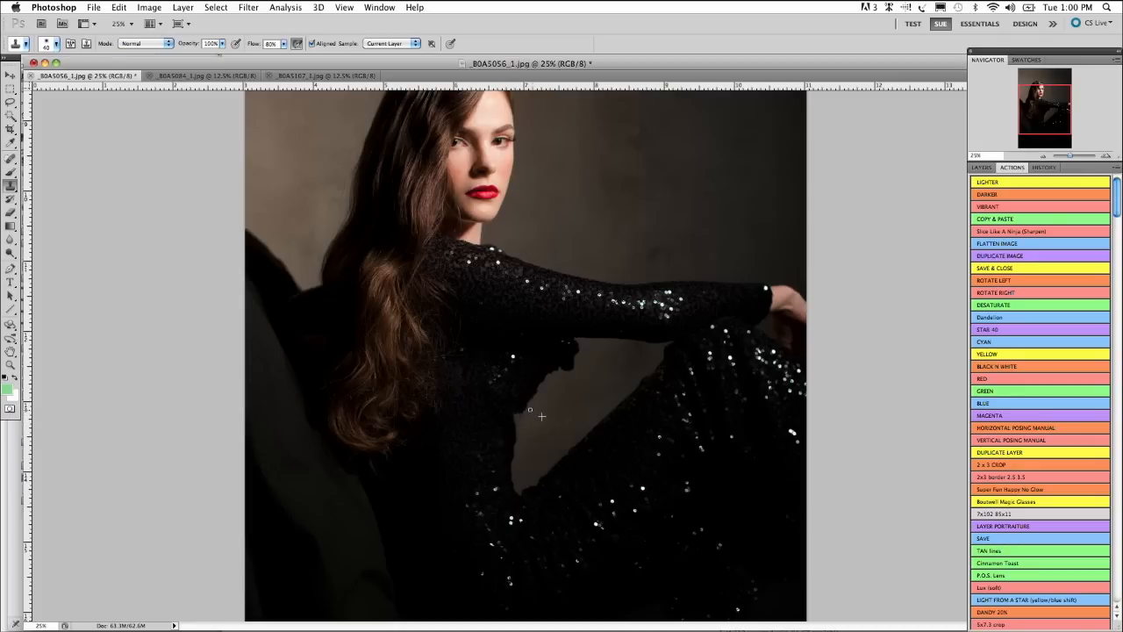